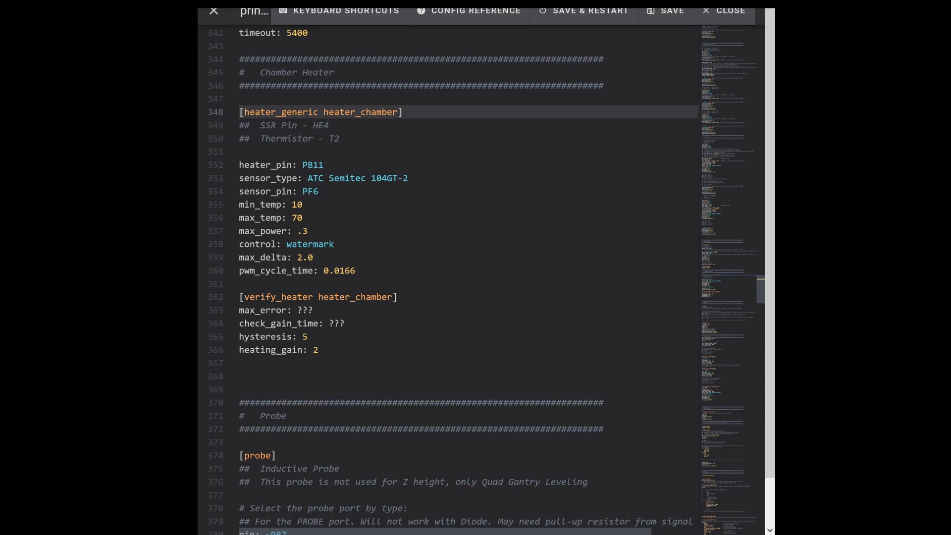
Scroll printer.cfg to [temperature_fan chamber_fan] and review its 40° target and watermark control
{"action": "left_click", "coordinate": [413, 112]}
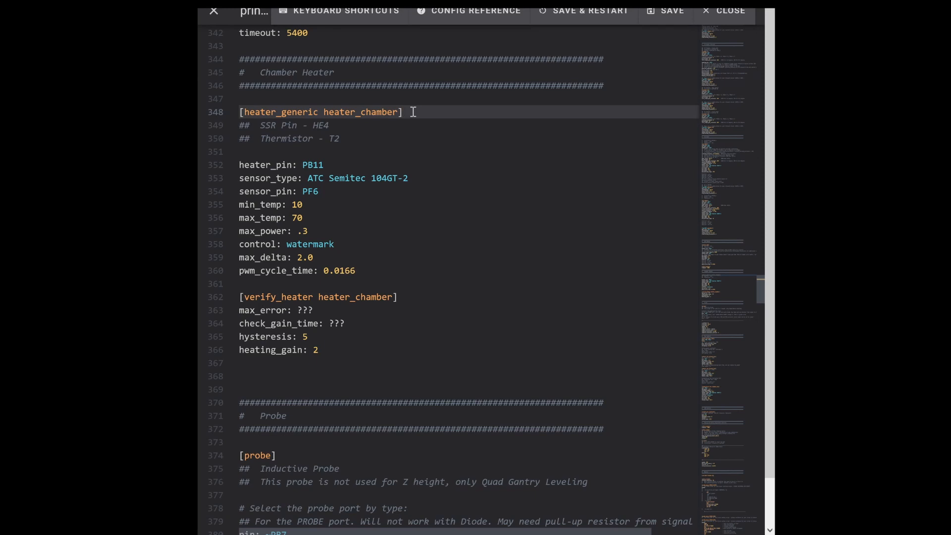
{"action": "mouse_move", "coordinate": [345, 114]}
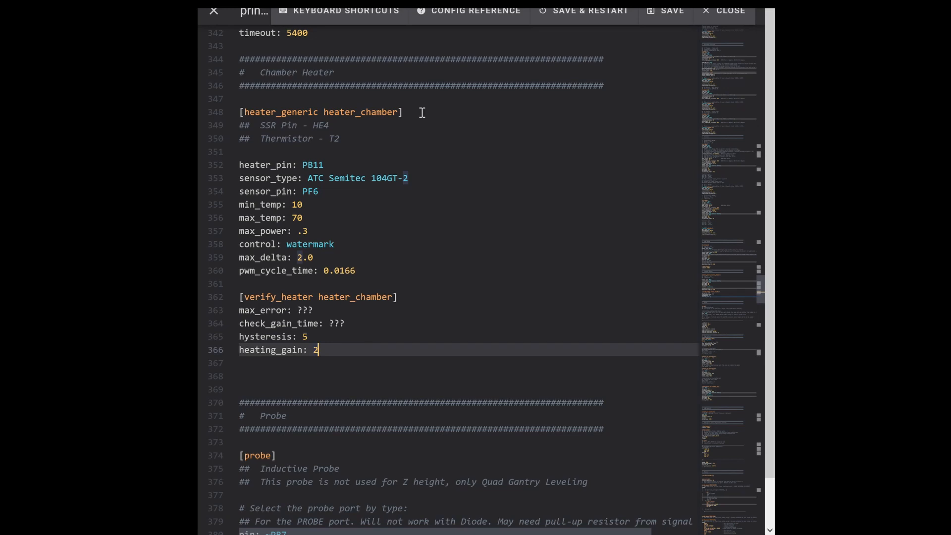
{"action": "left_click", "coordinate": [345, 323]}
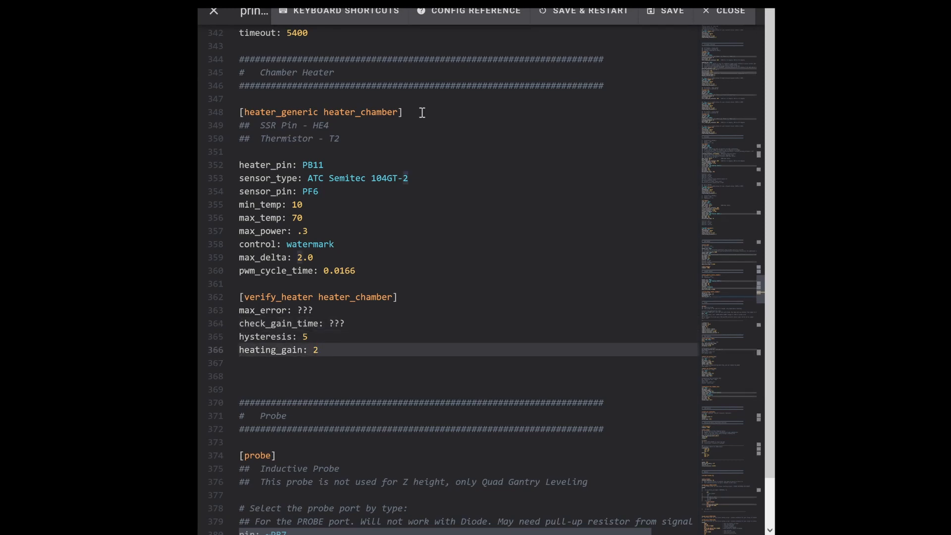
{"action": "left_click", "coordinate": [319, 350]}
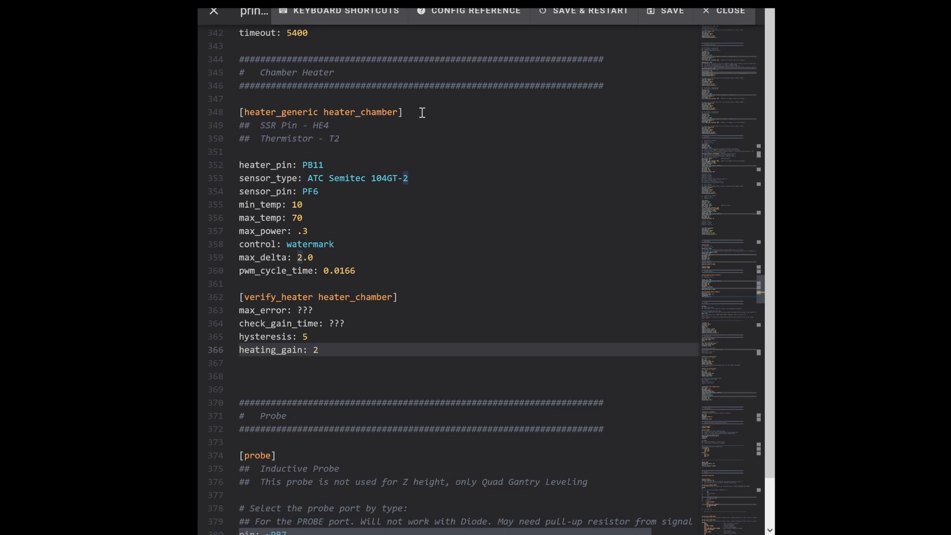
{"action": "scroll", "scroll_direction": "down", "scroll_amount": 3}
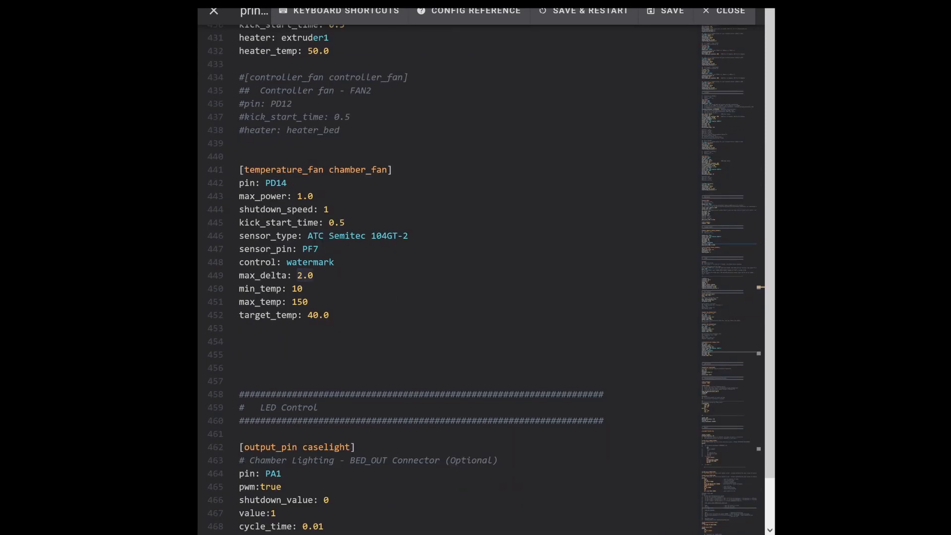
{"action": "left_click", "coordinate": [401, 169]}
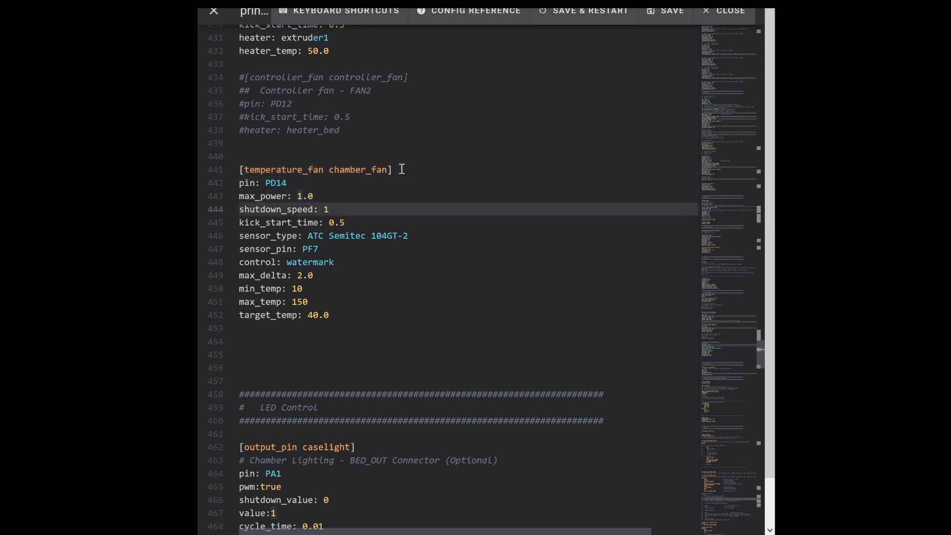
{"action": "left_click", "coordinate": [390, 236]}
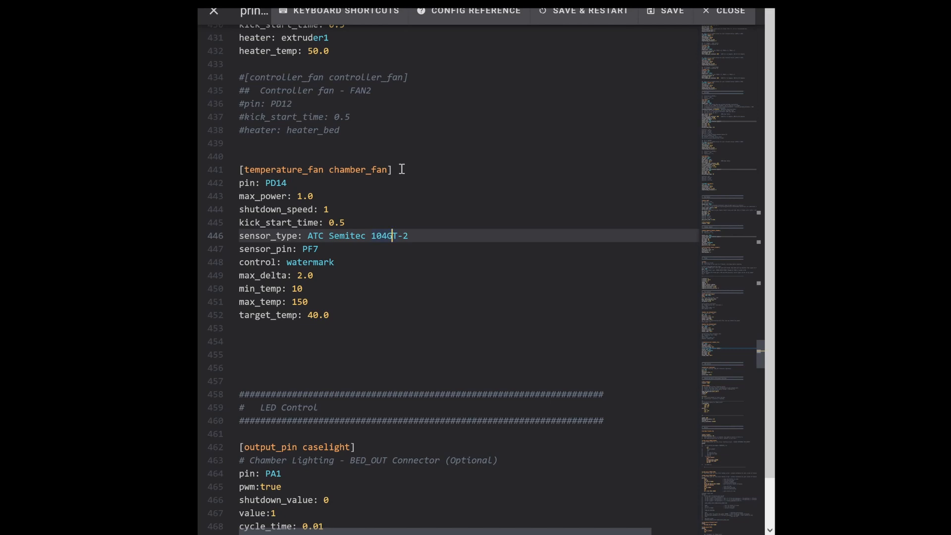
{"action": "left_click", "coordinate": [303, 289]}
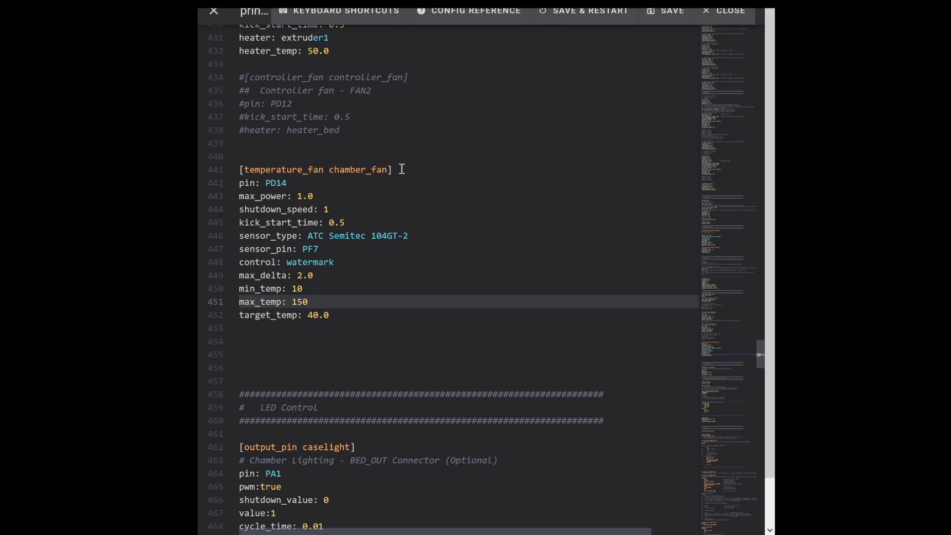
Close printer.cfg to get back to the dashboard showing Heater Chamber and Chamber Fan
{"action": "left_click", "coordinate": [343, 222]}
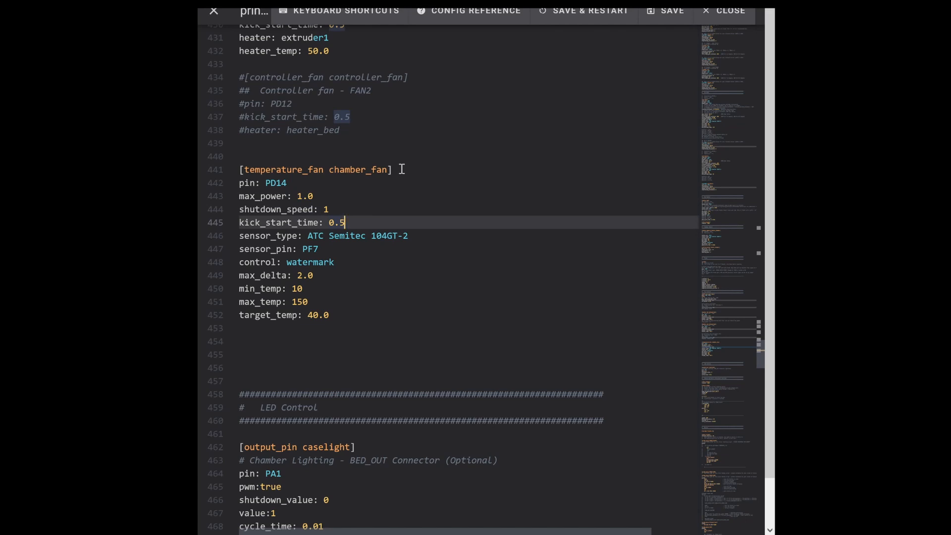
{"action": "left_click", "coordinate": [727, 11]}
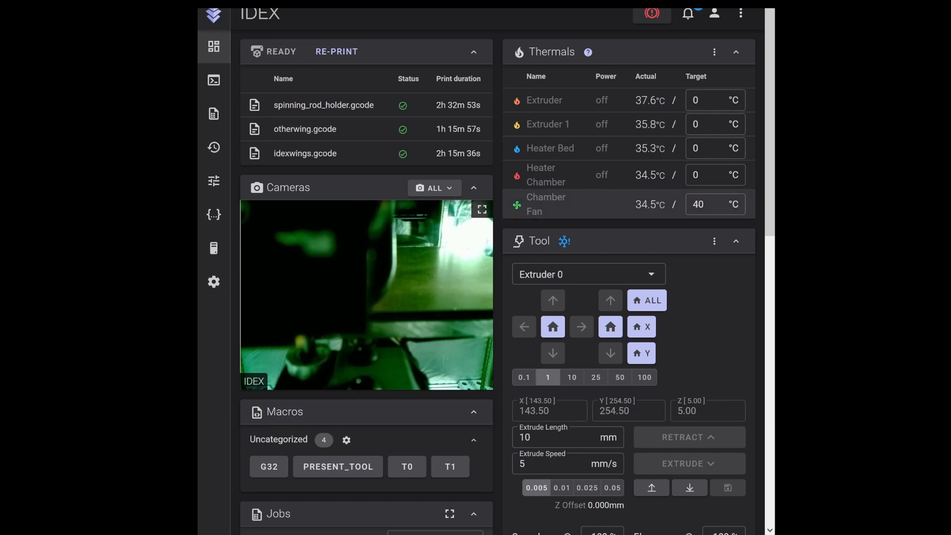
Set the Chamber Fan target to 40 °C and the Heater Chamber target to 65 °C
{"action": "left_click", "coordinate": [706, 204]}
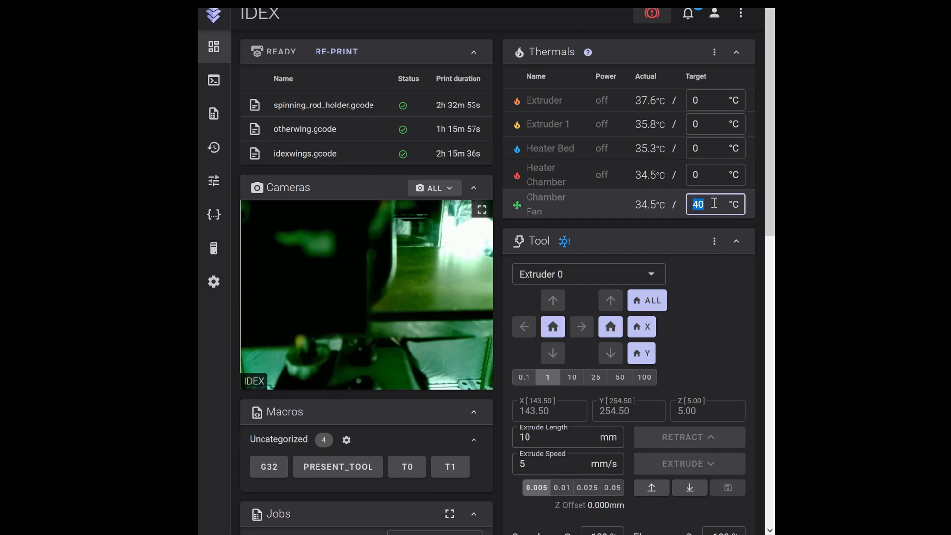
{"action": "type", "text": "30"}
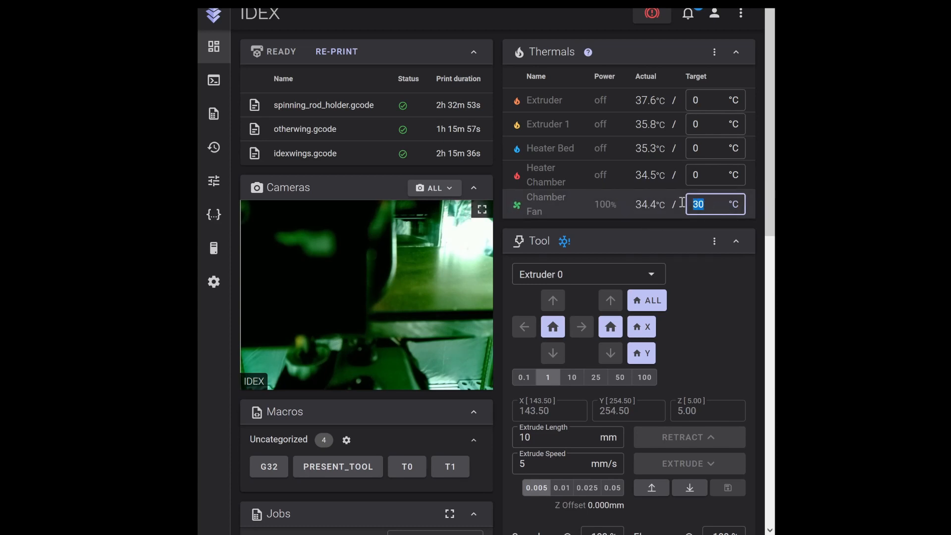
{"action": "type", "text": "40"}
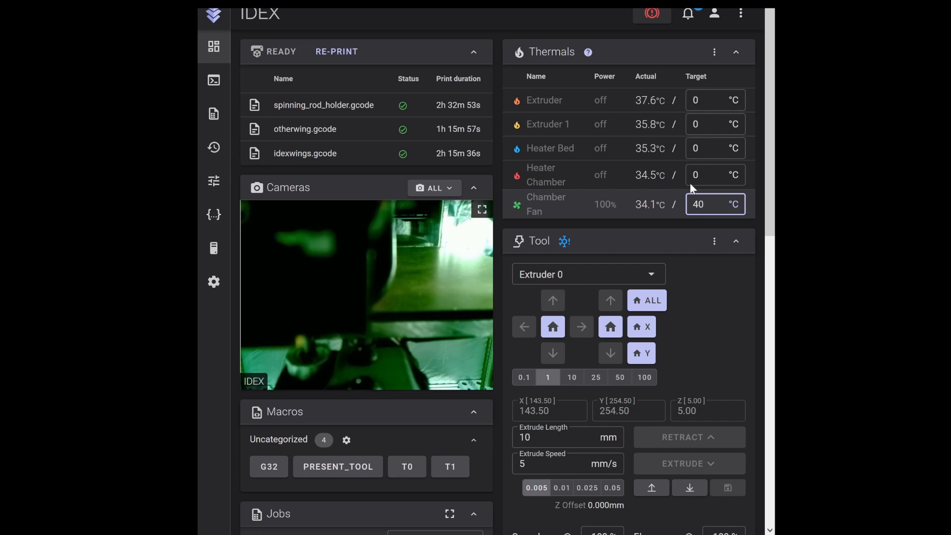
{"action": "left_click", "coordinate": [712, 174]}
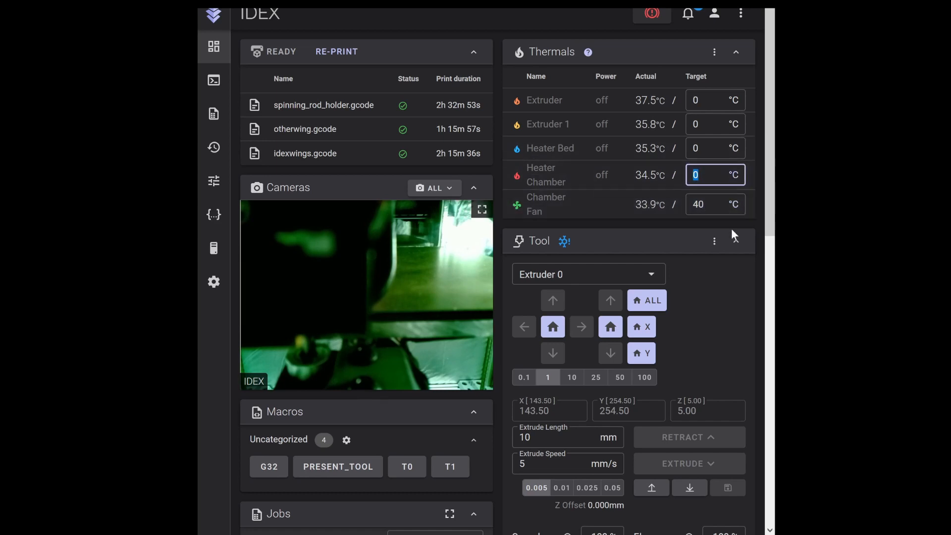
{"action": "type", "text": "65"}
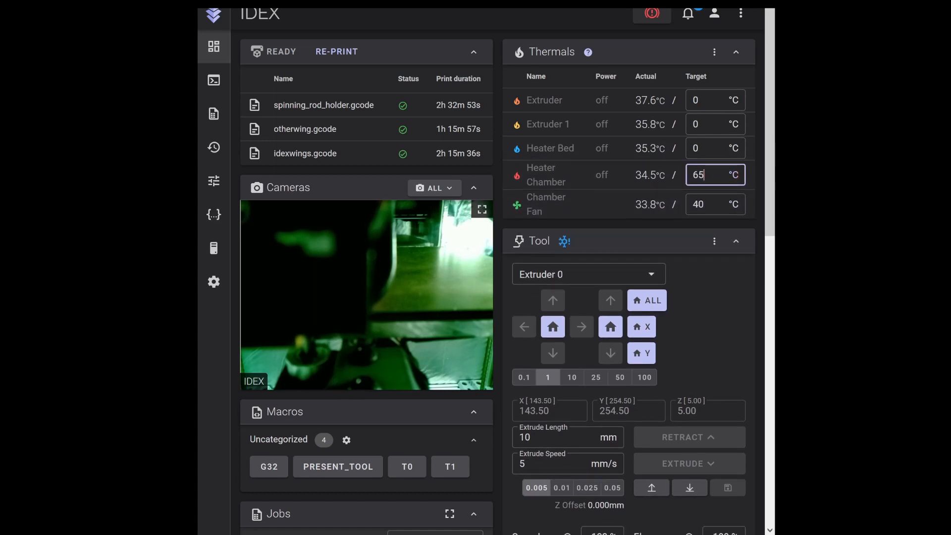
{"action": "key", "text": "Enter"}
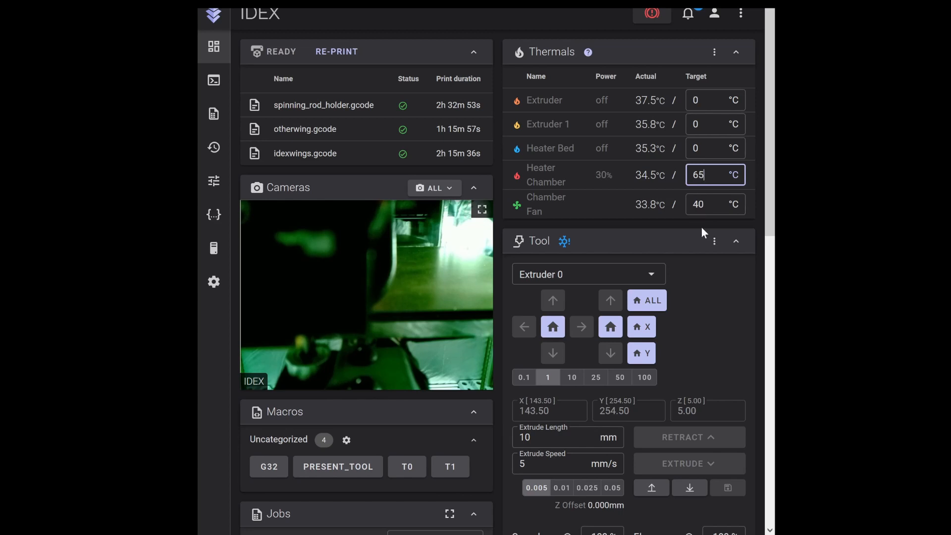
{"action": "mouse_move", "coordinate": [559, 185]}
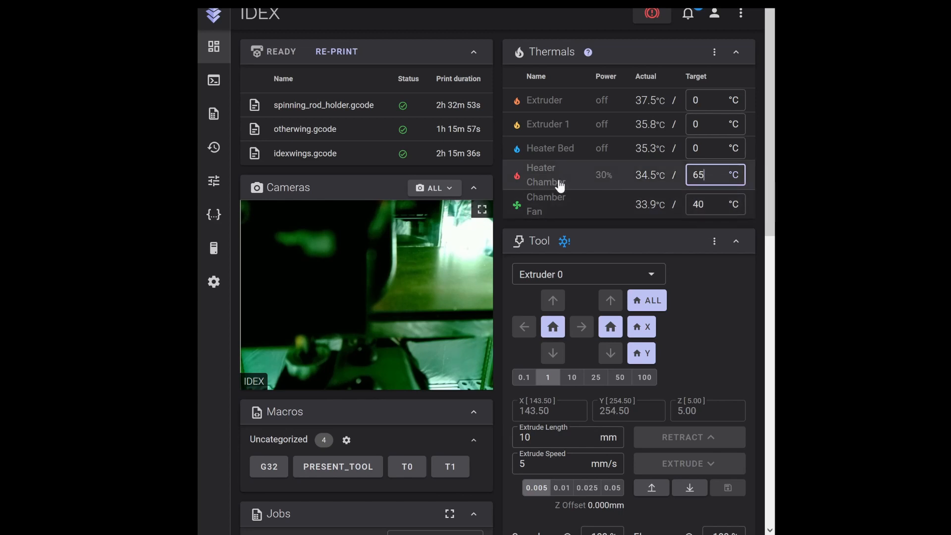
{"action": "mouse_move", "coordinate": [609, 184]}
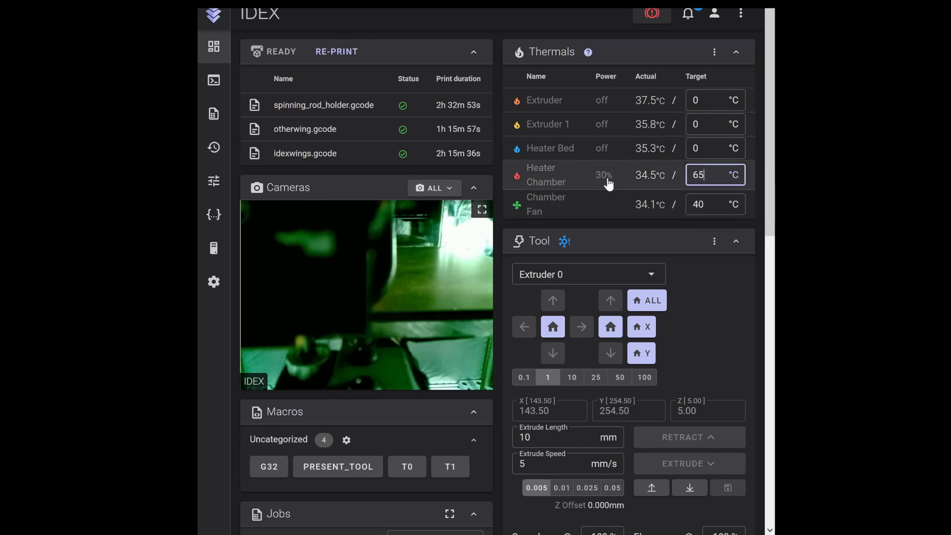